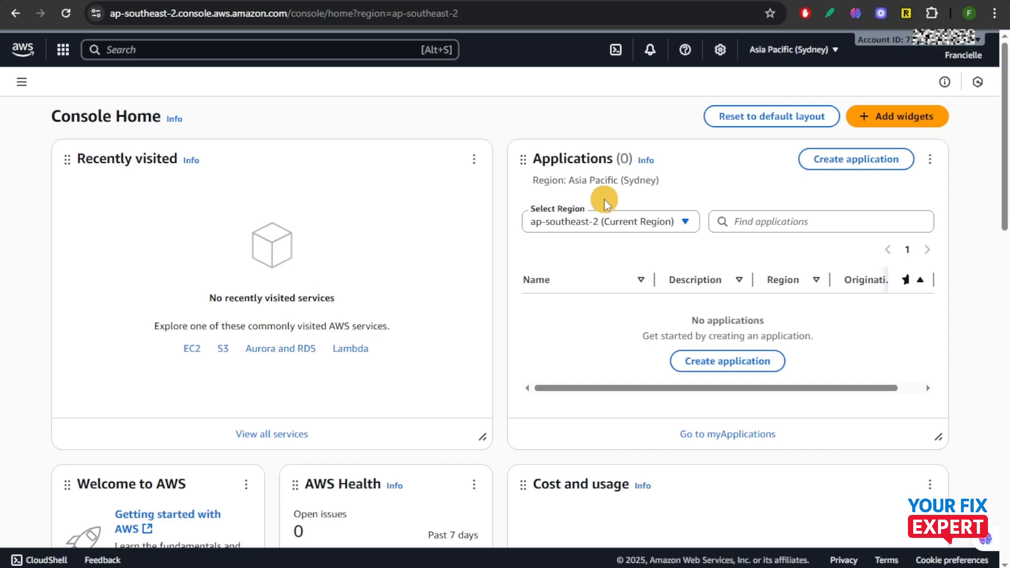
{"action": "mouse_move", "coordinate": [404, 196]}
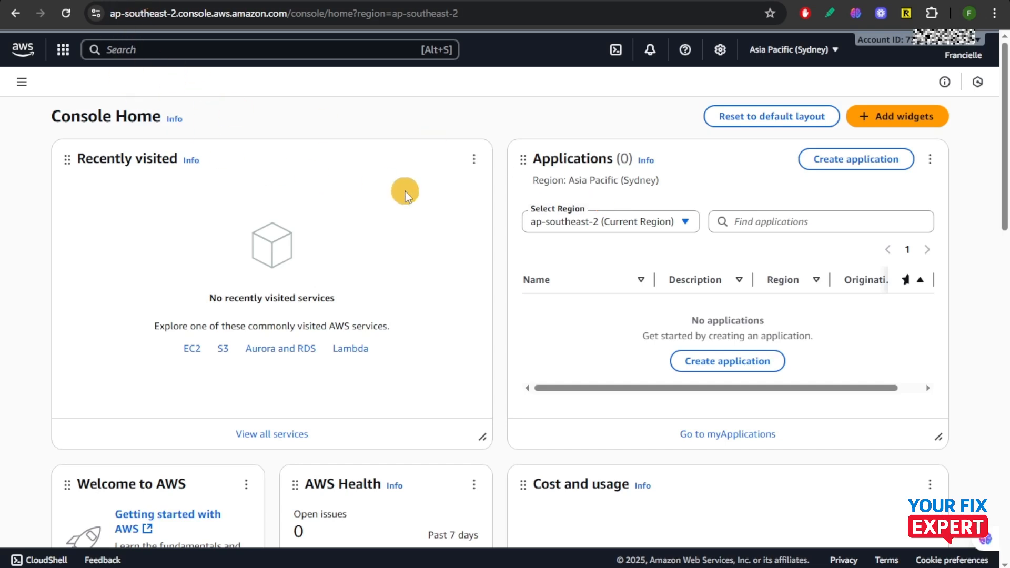
{"action": "mouse_move", "coordinate": [411, 191]}
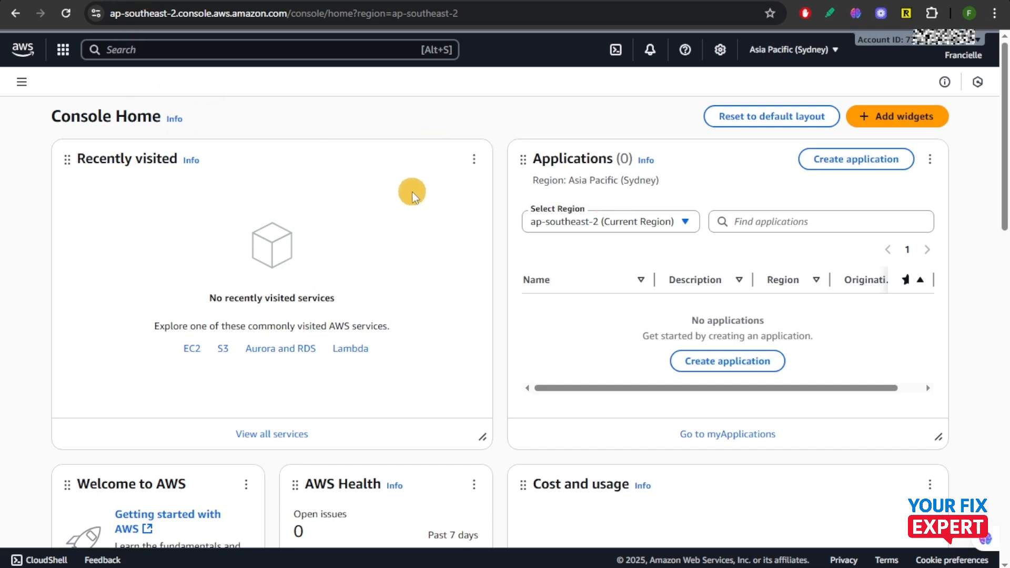
{"action": "mouse_move", "coordinate": [413, 188]}
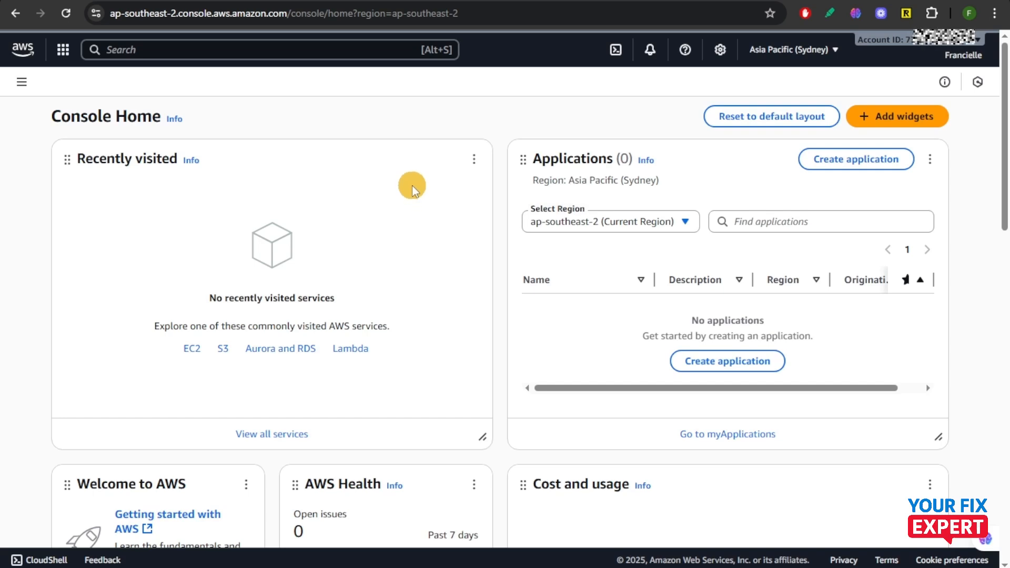
{"action": "mouse_move", "coordinate": [412, 189]}
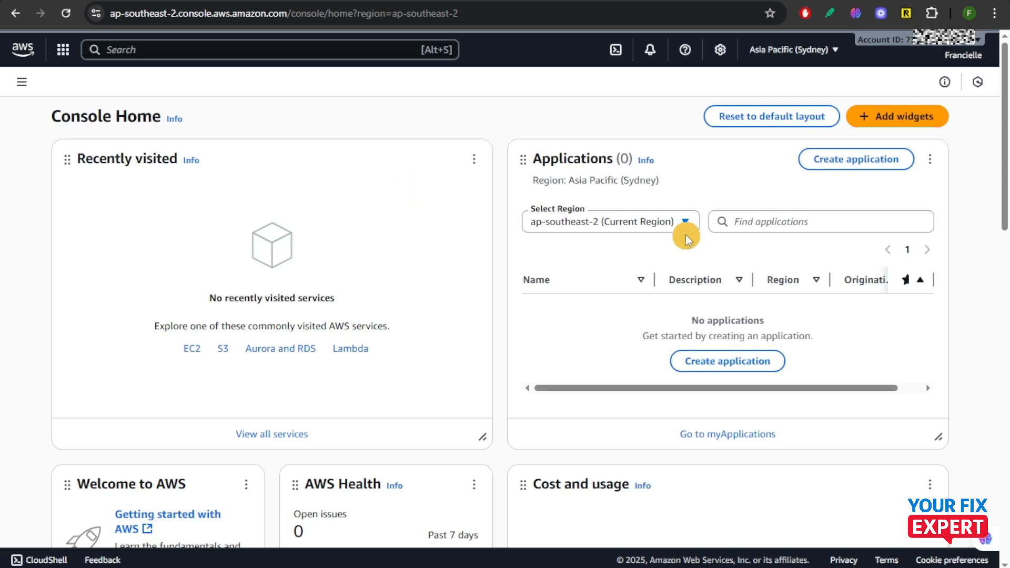
{"action": "mouse_move", "coordinate": [965, 63]}
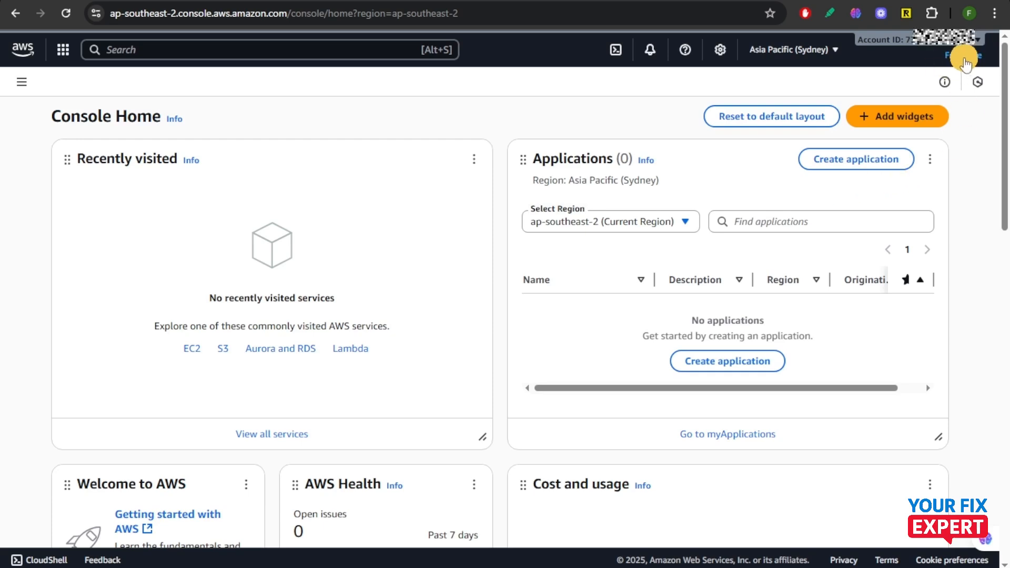
- Navigate to the Account settings page from the account name menu
{"action": "left_click", "coordinate": [952, 54]}
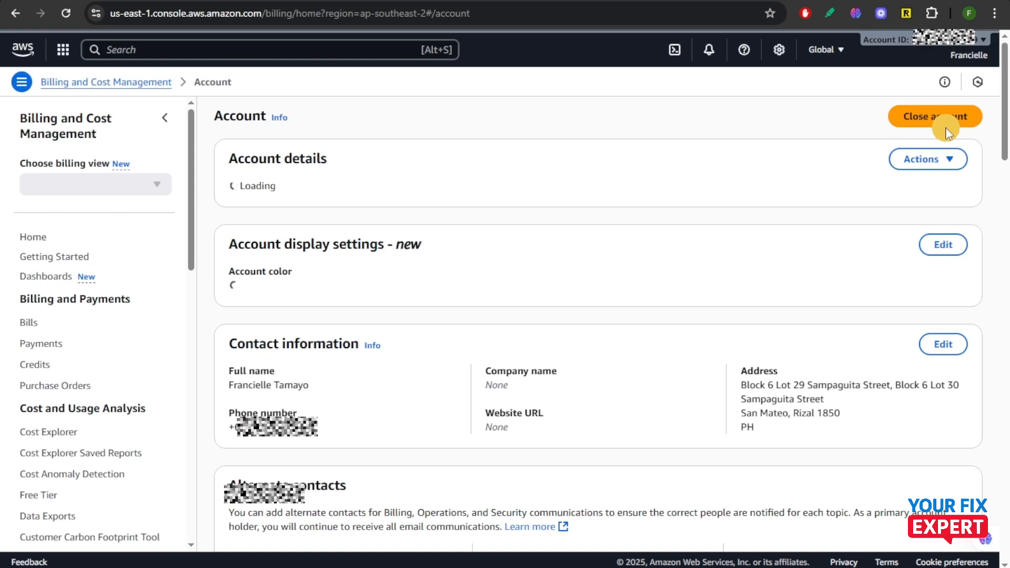
- Start Close account and fill the account ID into the confirmation field
{"action": "left_click", "coordinate": [934, 116]}
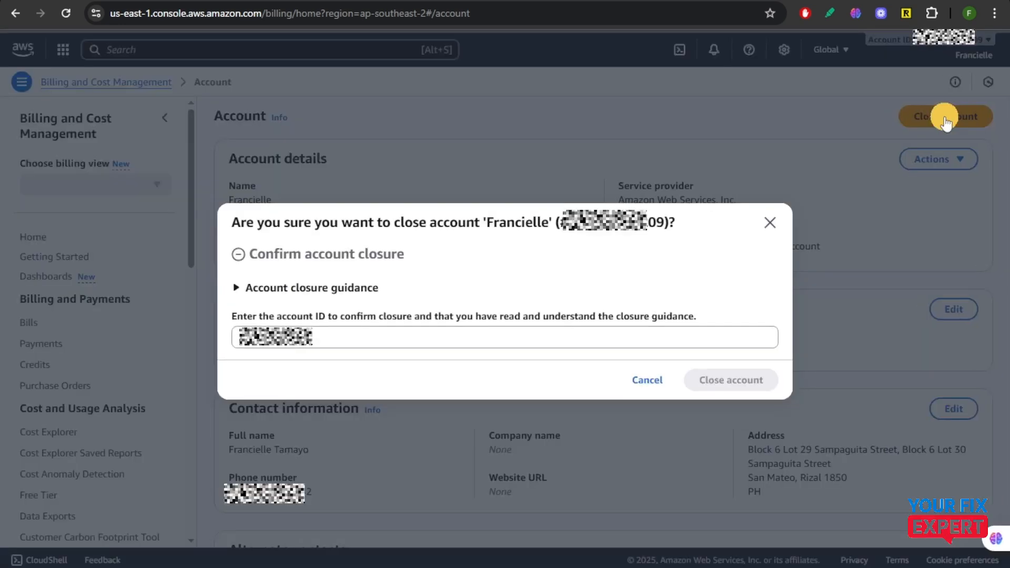
{"action": "mouse_move", "coordinate": [355, 246]}
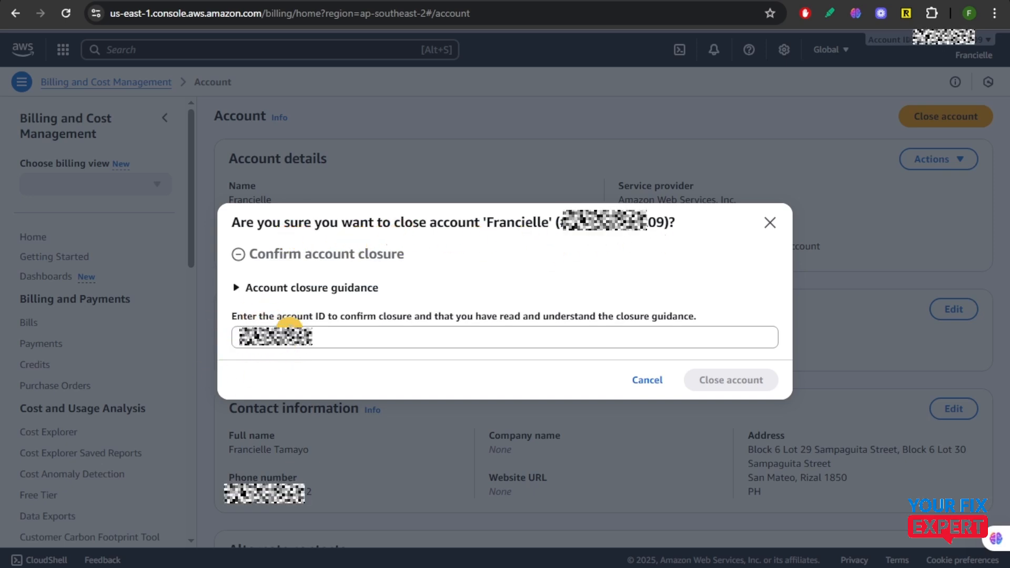
{"action": "mouse_move", "coordinate": [650, 331]}
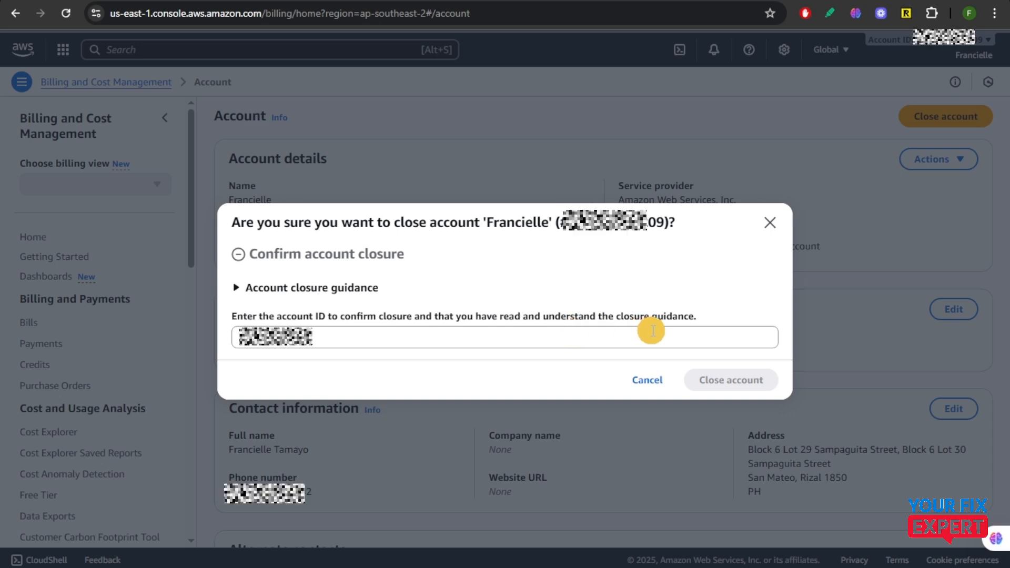
{"action": "left_click", "coordinate": [504, 337]}
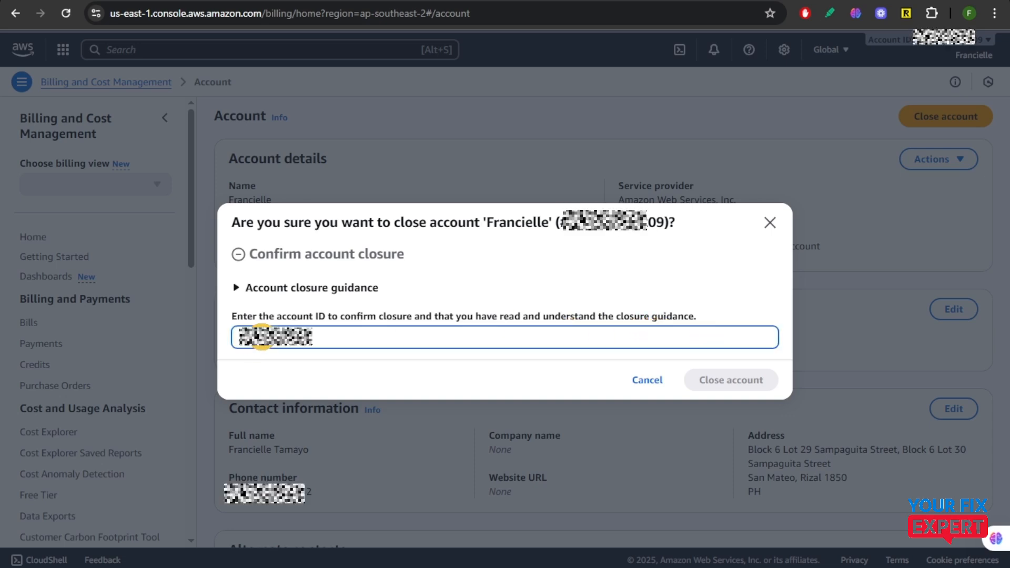